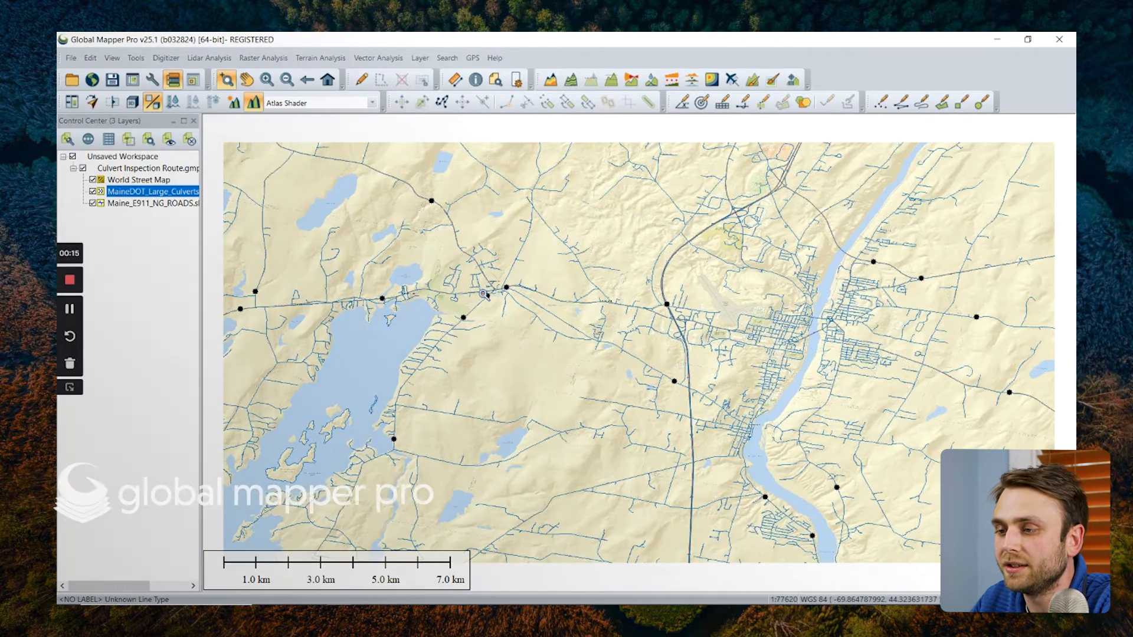
Show the GPS commands from the menu bar over the culvert route map
click(472, 58)
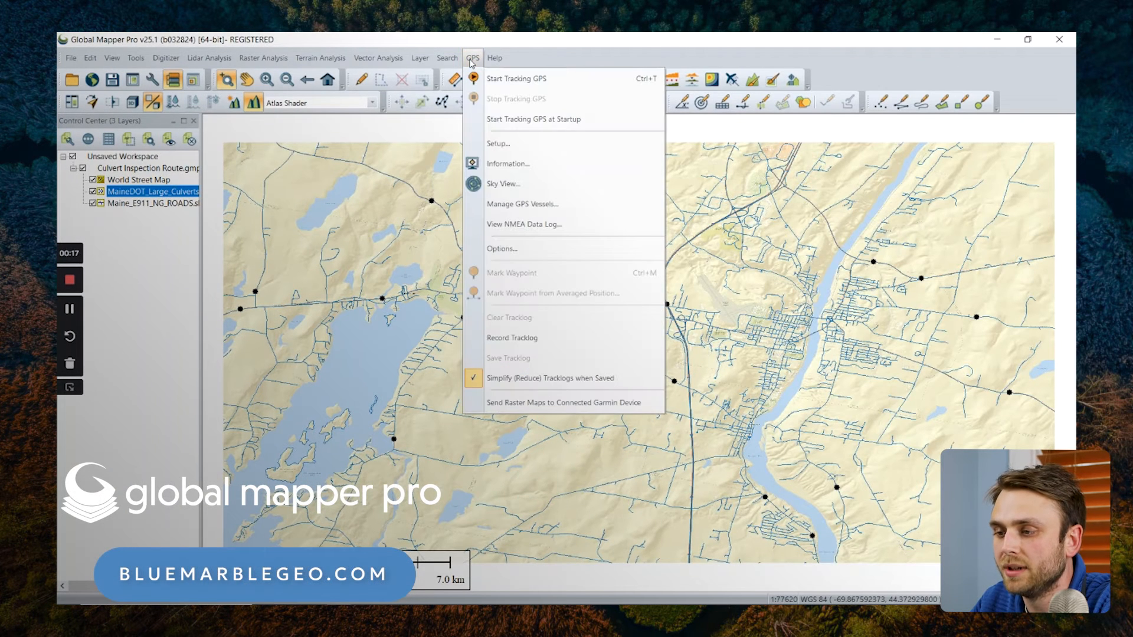
Show the GPS Setup dialog with NMEA-0183 over COM5 Bluetooth serial at 4800 baud
click(498, 143)
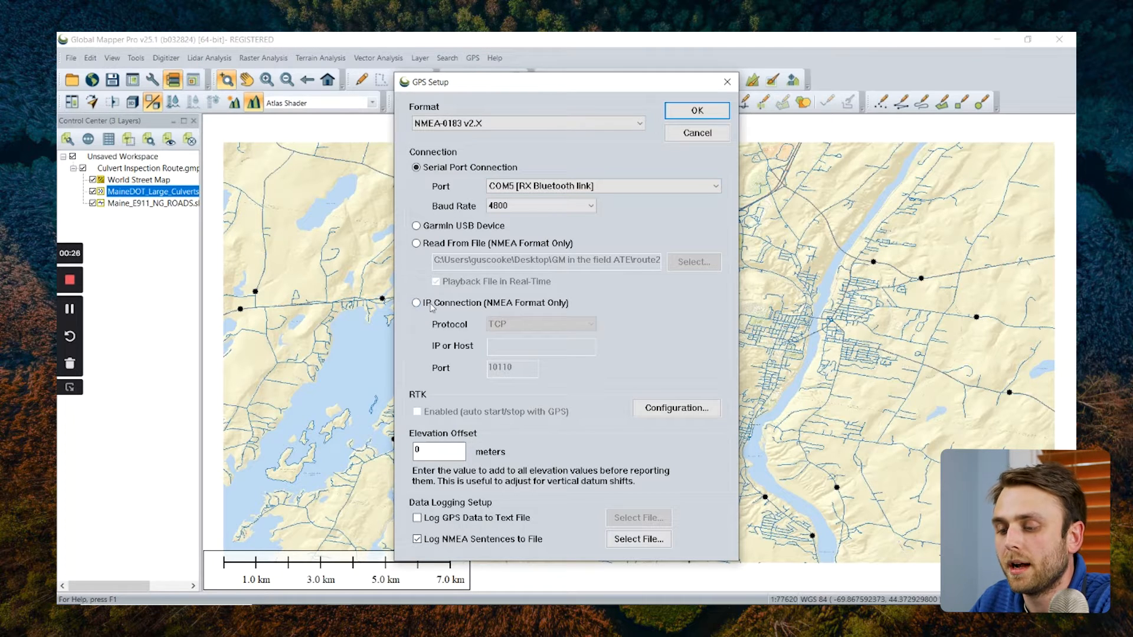
mouse_move(567, 308)
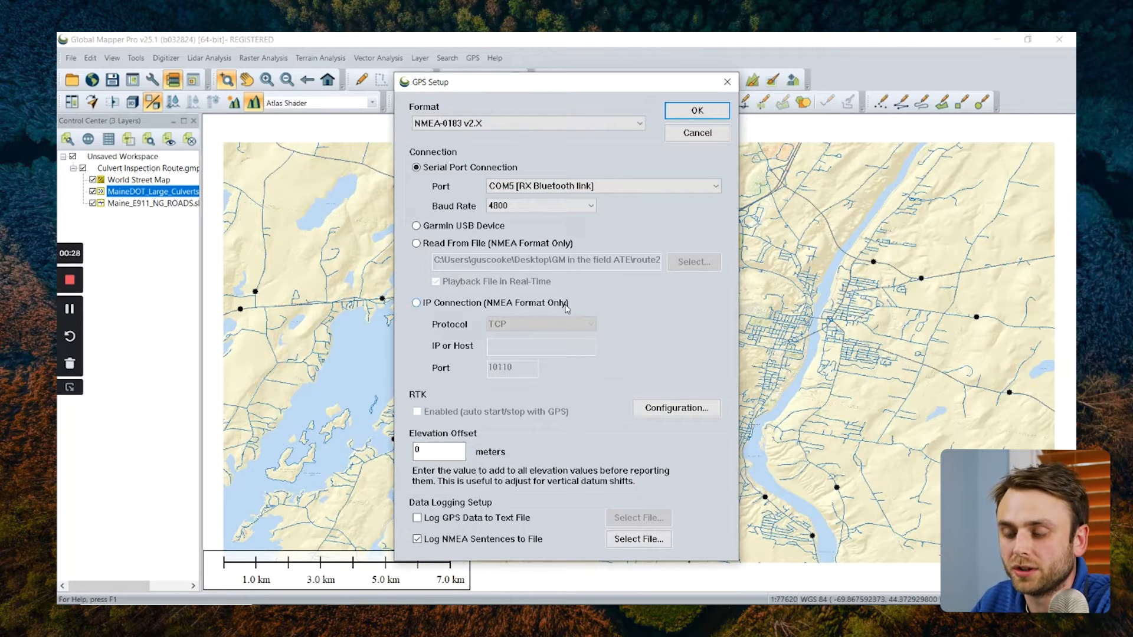
mouse_move(487, 351)
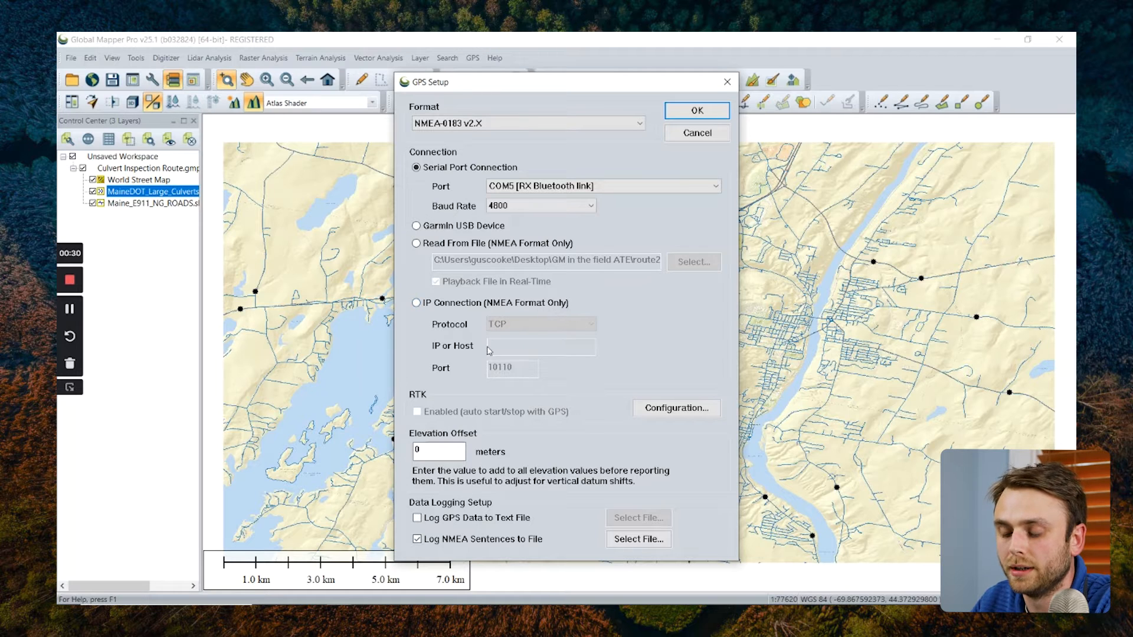
mouse_move(472, 365)
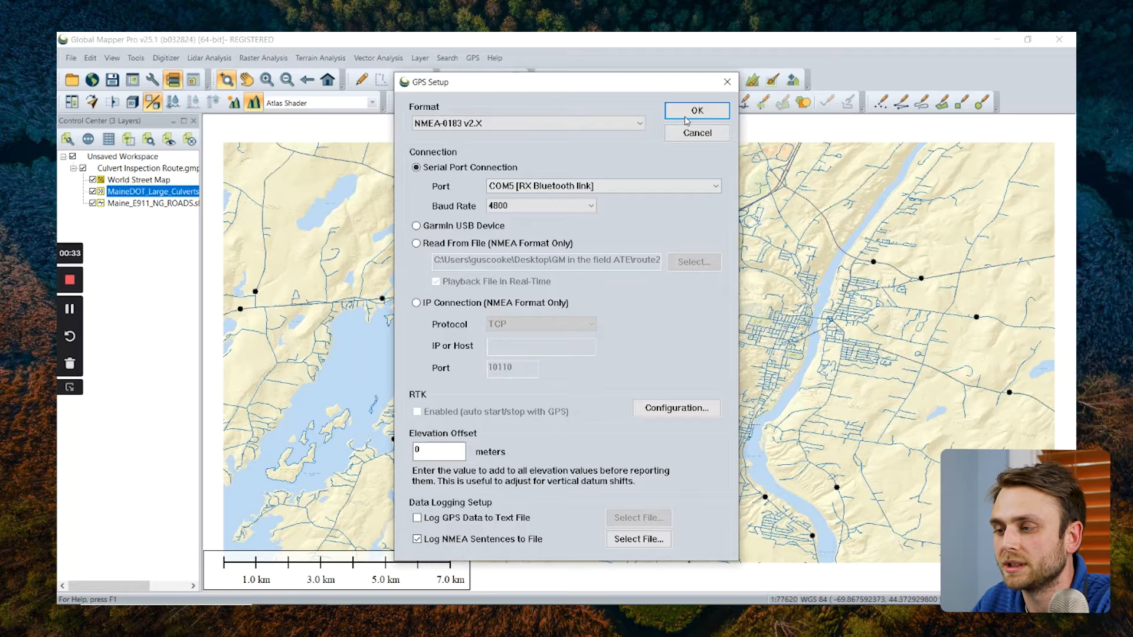
Confirm the GPS settings, start tracking and zoom in on the vessel's position marker
click(696, 111)
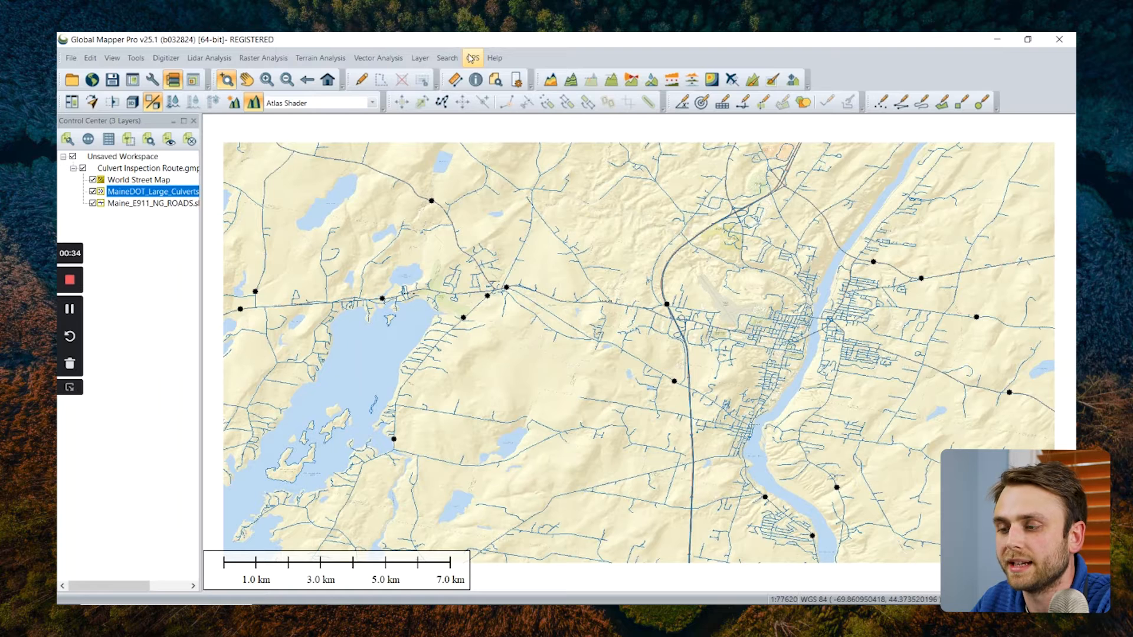
click(472, 57)
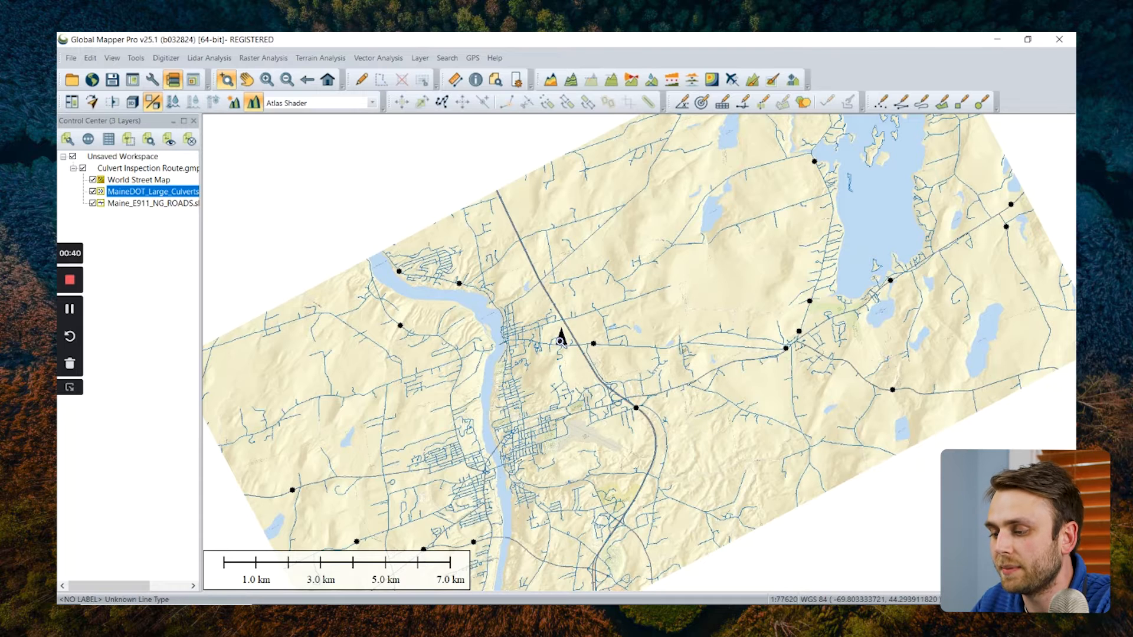
scroll(up, 3)
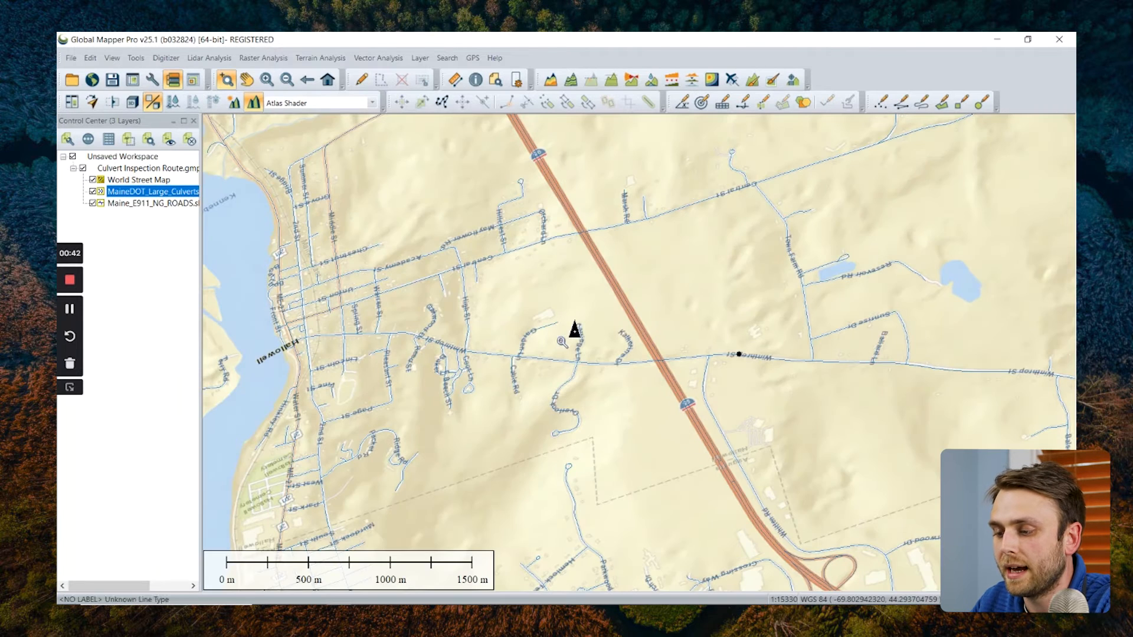
mouse_move(575, 331)
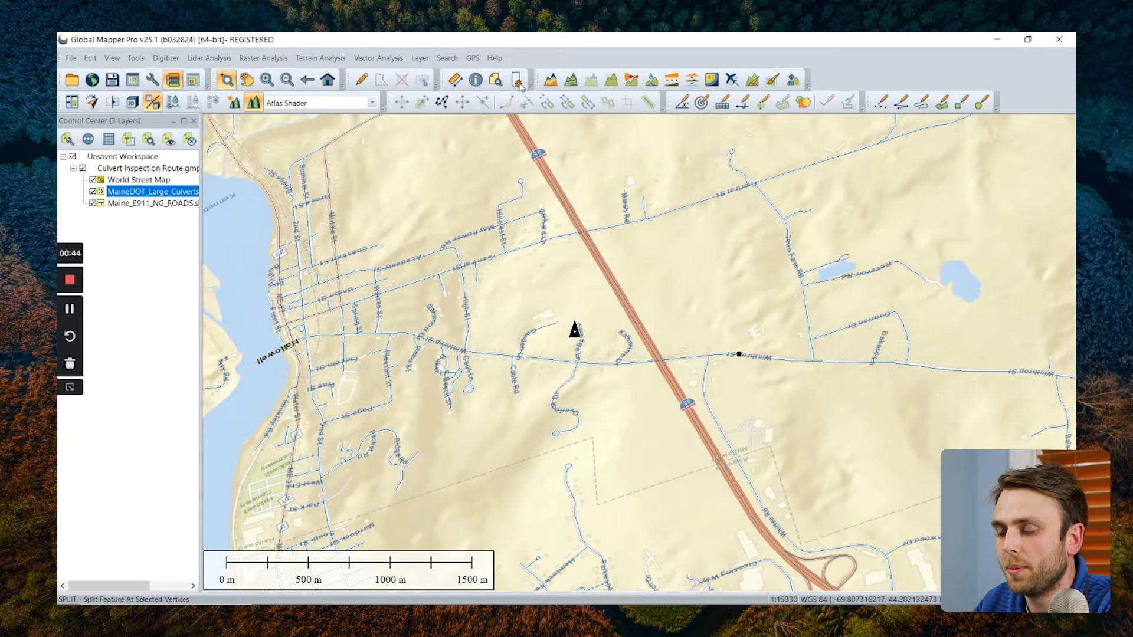
Show the GPS Information readout and the satellite Sky View panel beside the map
click(472, 58)
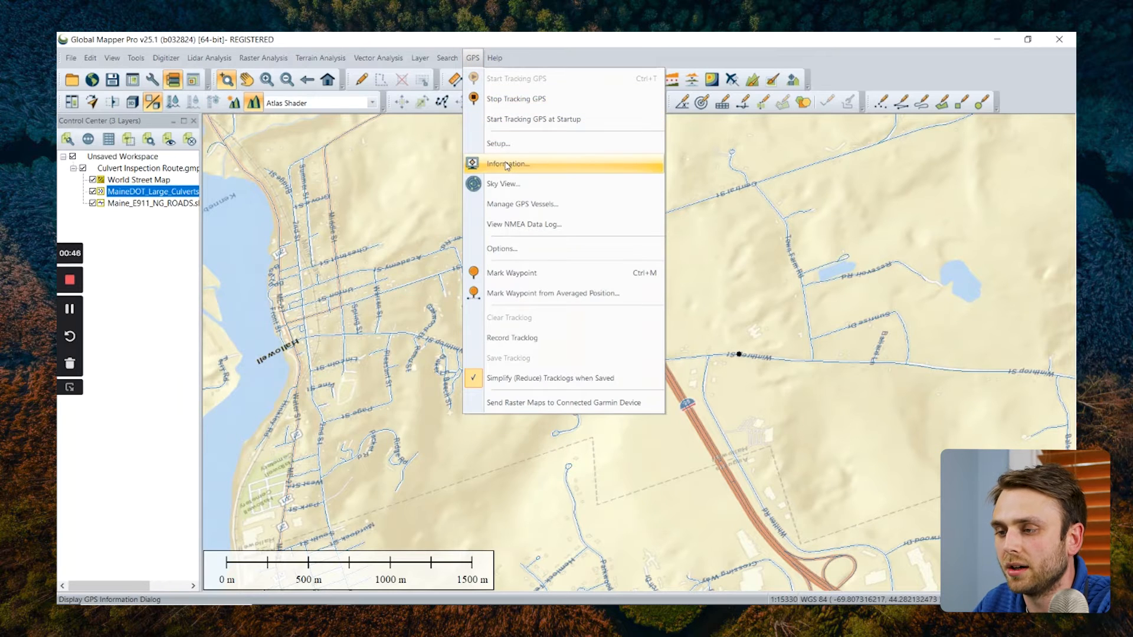
click(507, 163)
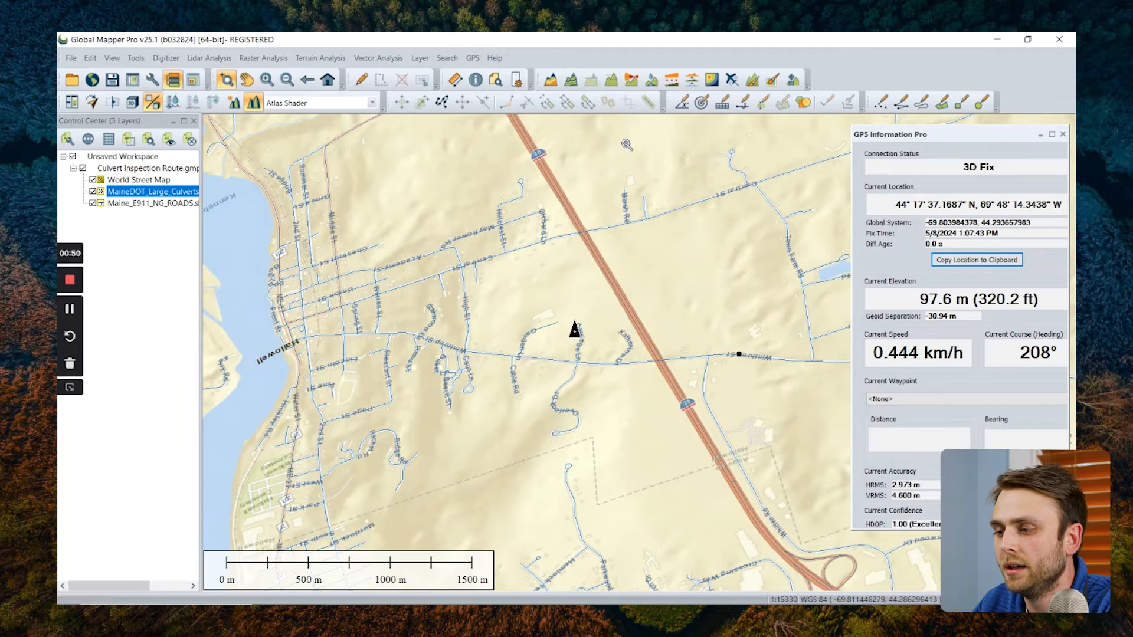
click(472, 58)
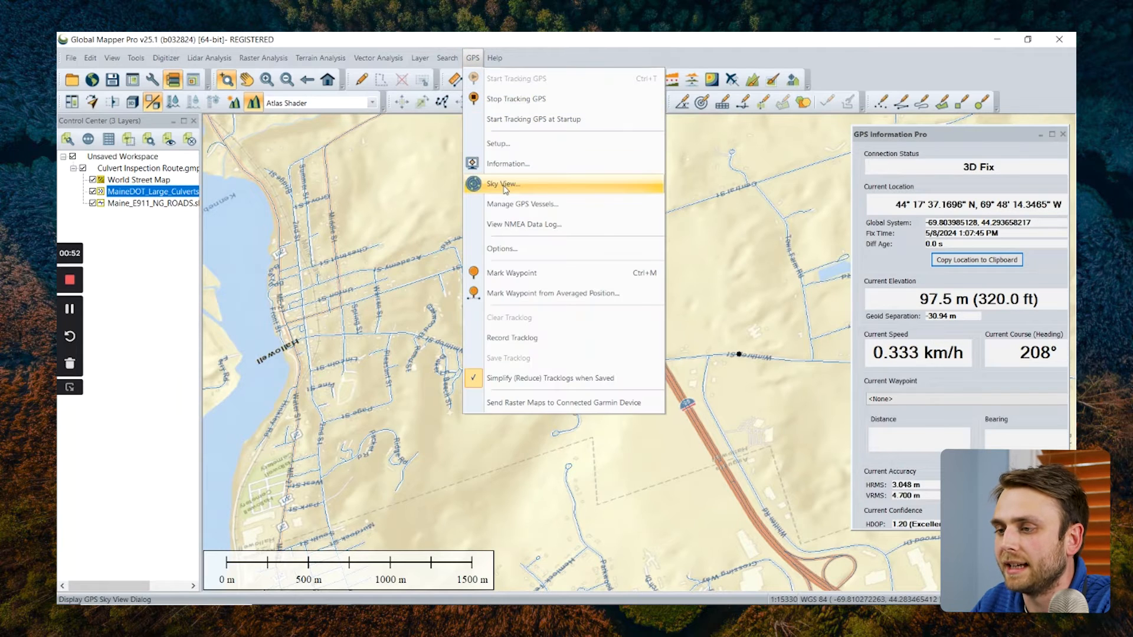
click(503, 184)
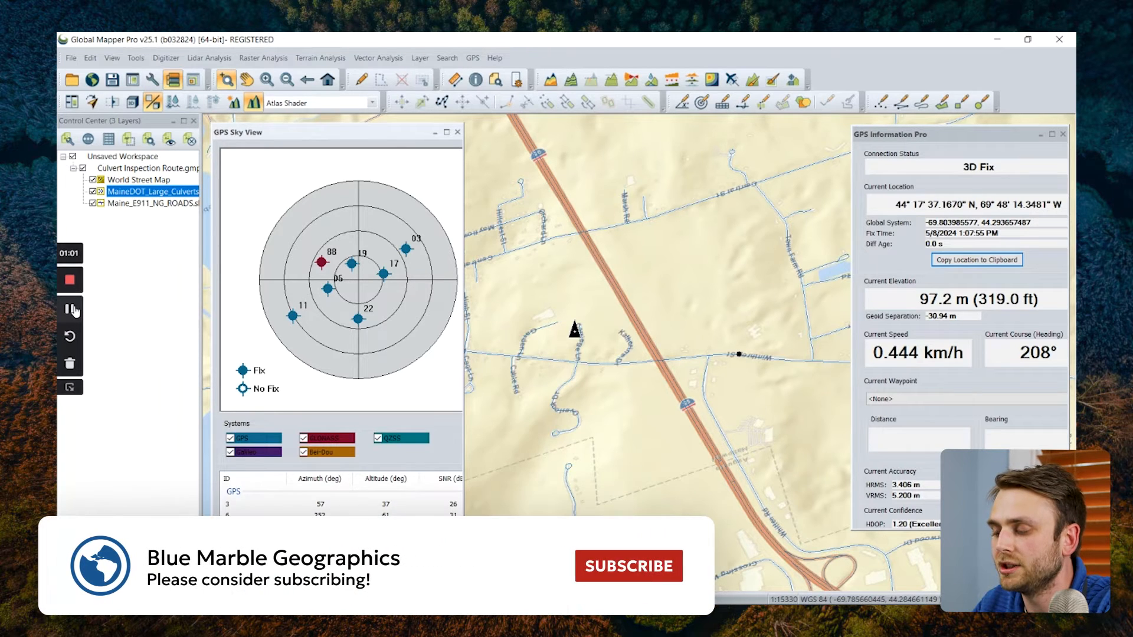
click(628, 565)
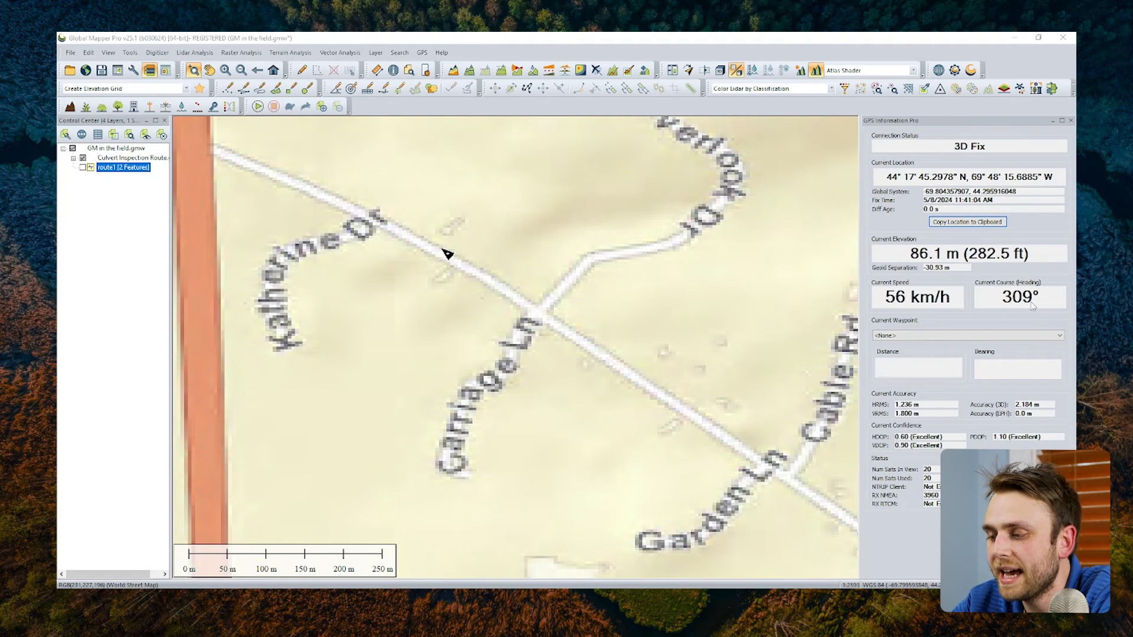
mouse_move(422, 240)
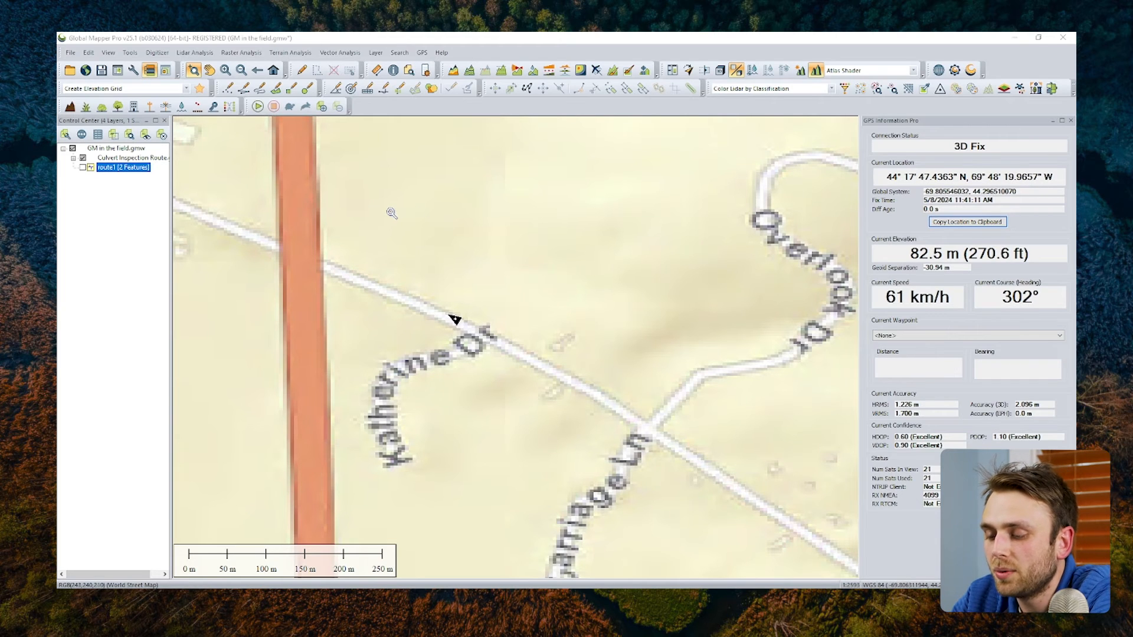
Mark a waypoint at the vessel's current GPS position and save it to a new waypoint layer
click(421, 52)
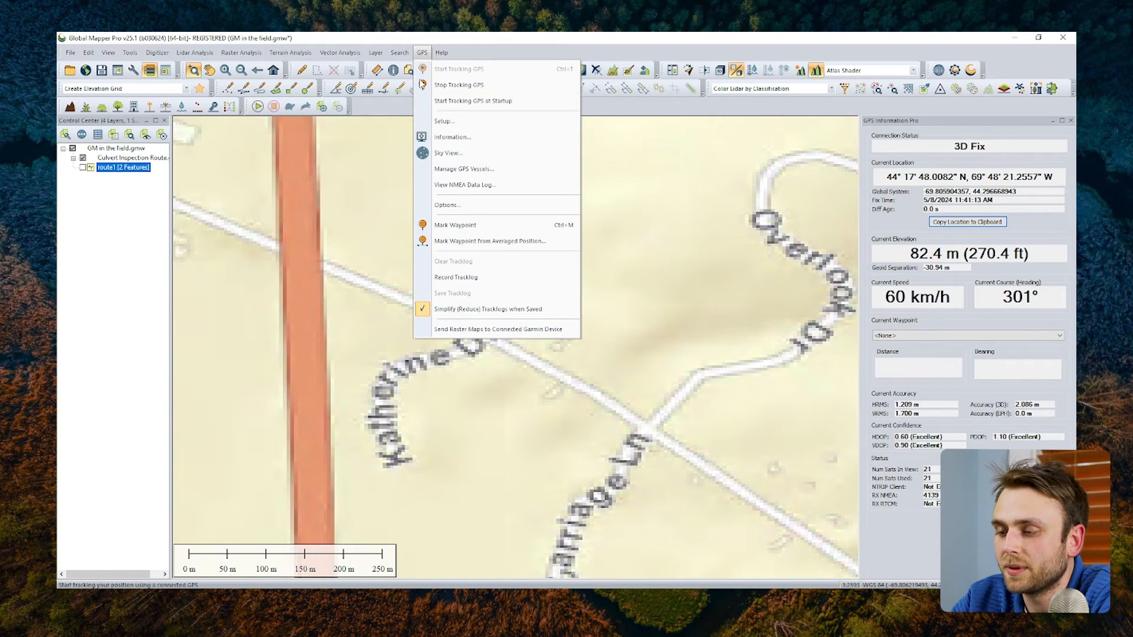
mouse_move(453, 224)
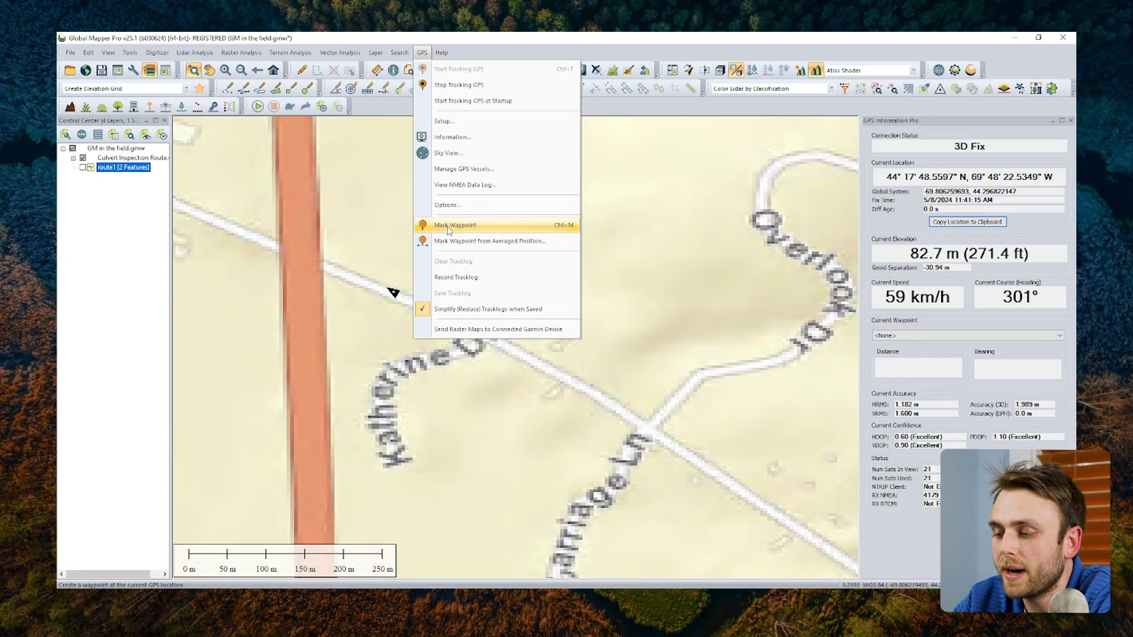
click(453, 224)
text(waypoint)
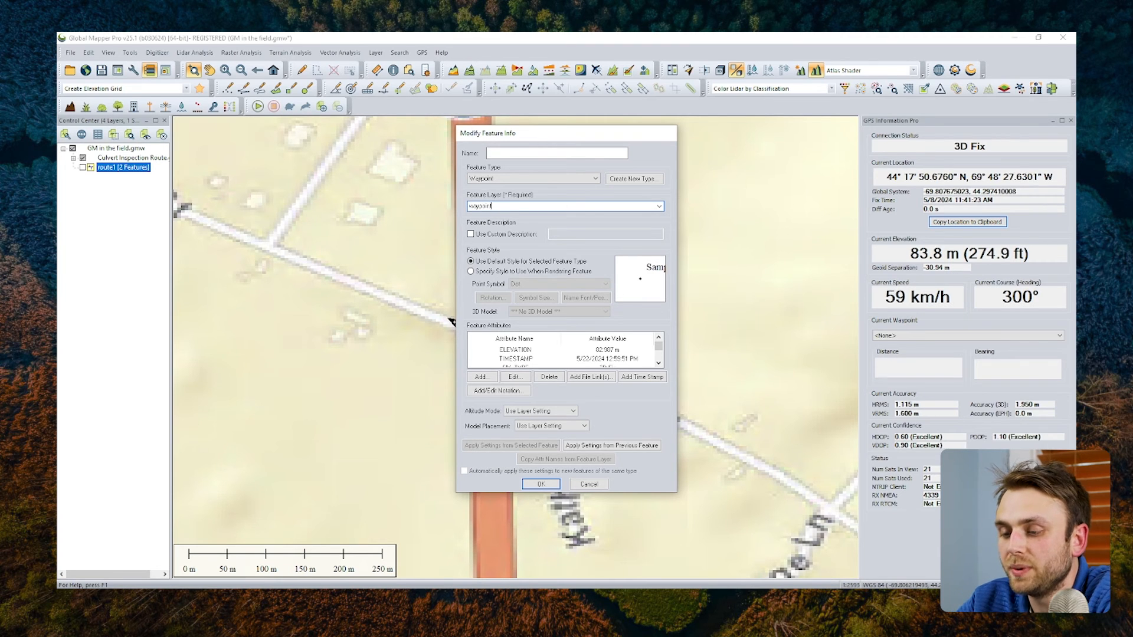
click(541, 484)
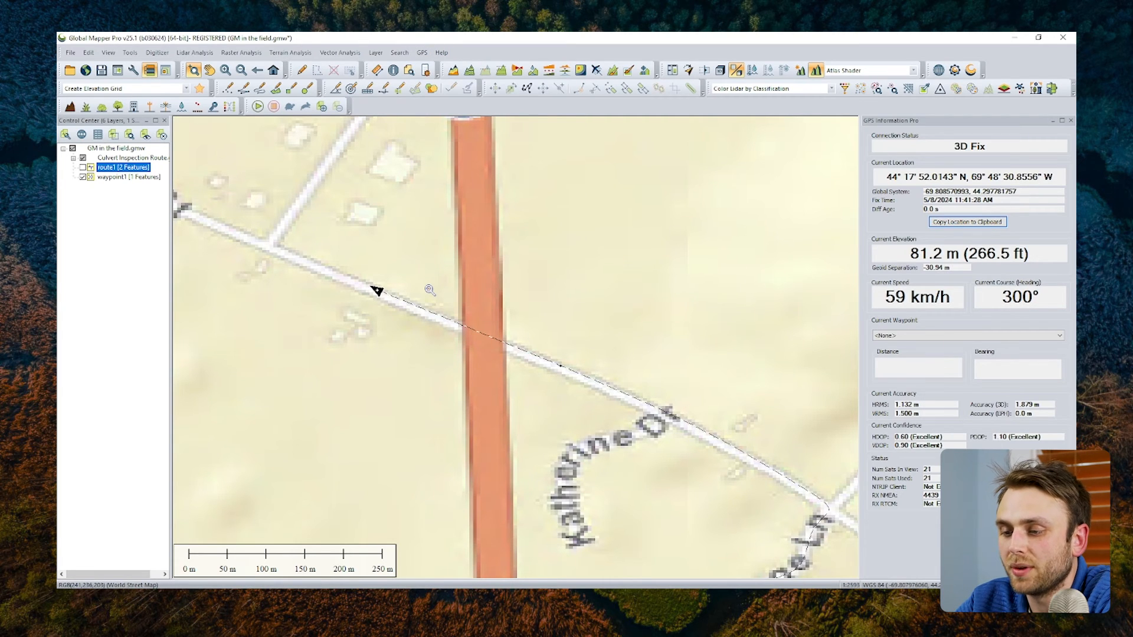
click(422, 51)
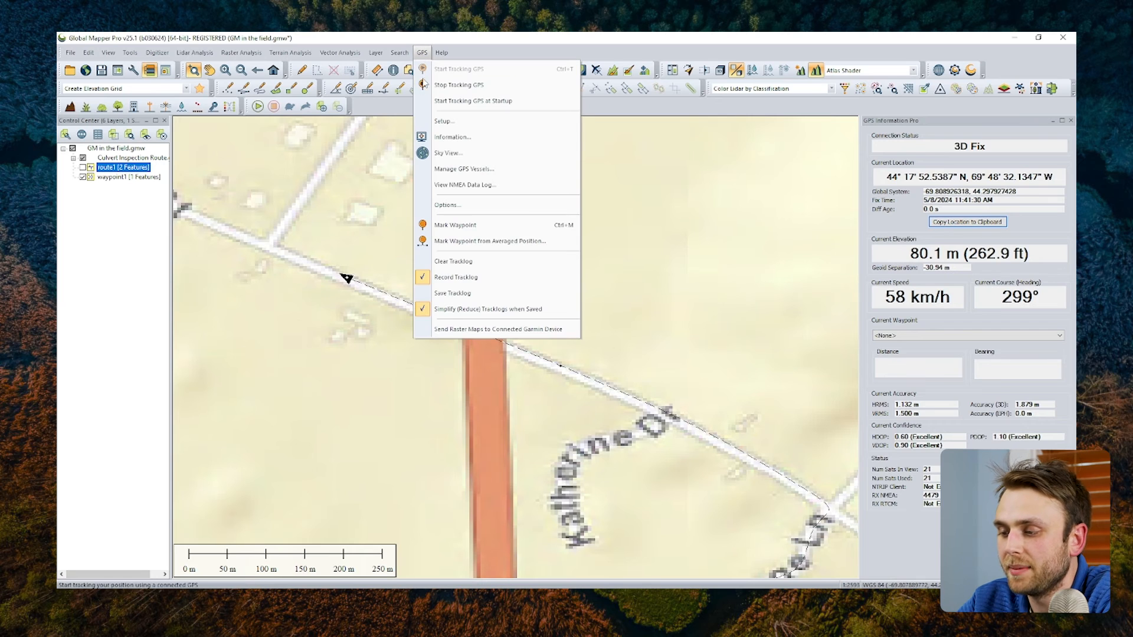
click(465, 184)
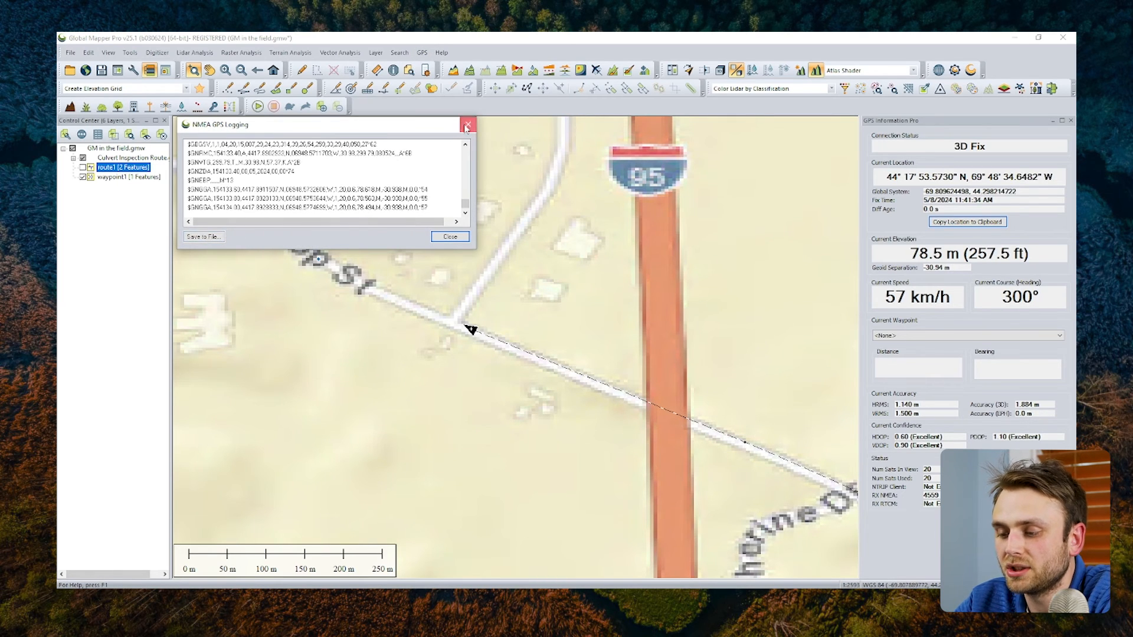
click(449, 236)
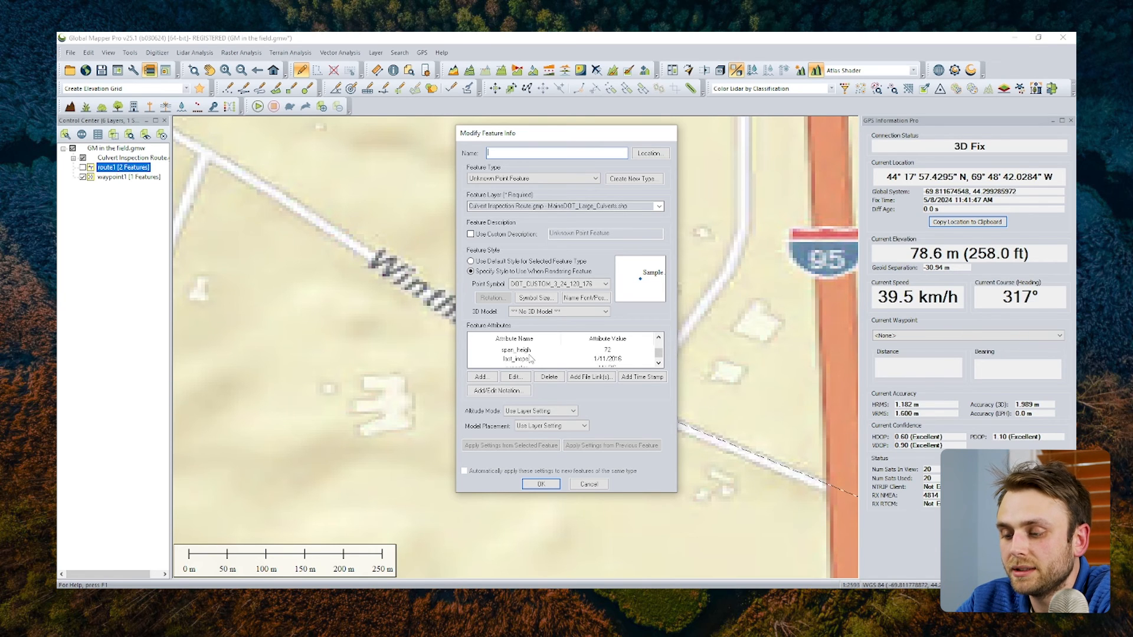
Select the culvert point's inspector attribute in Modify Feature Info for editing
click(514, 359)
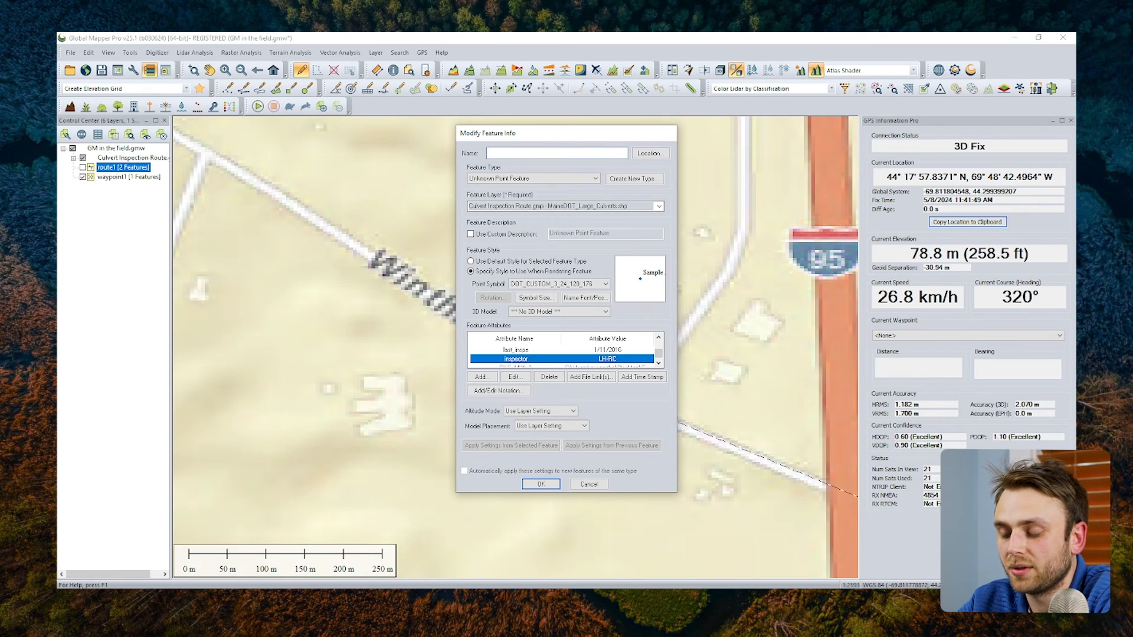